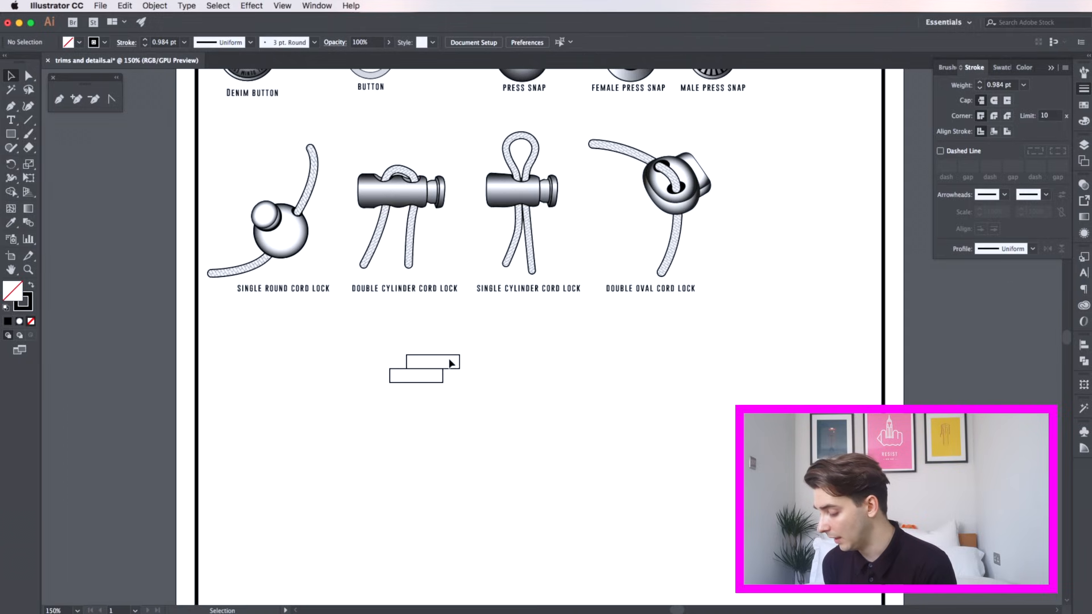
# Shrink the two offset rectangles into narrow upright bars and fill them grey.
pyautogui.click(425, 362)
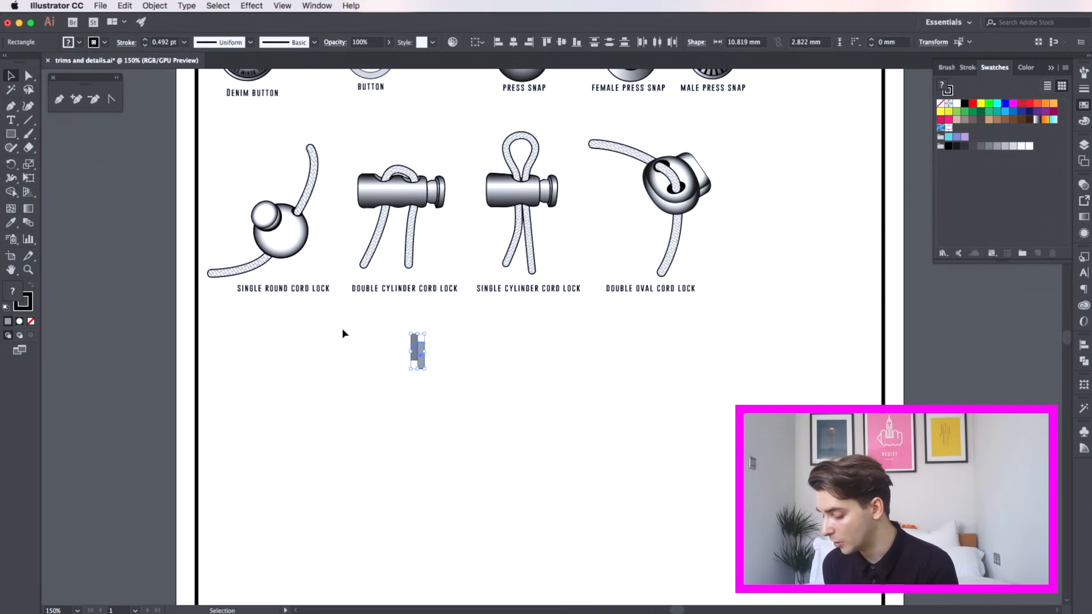
pyautogui.click(1020, 84)
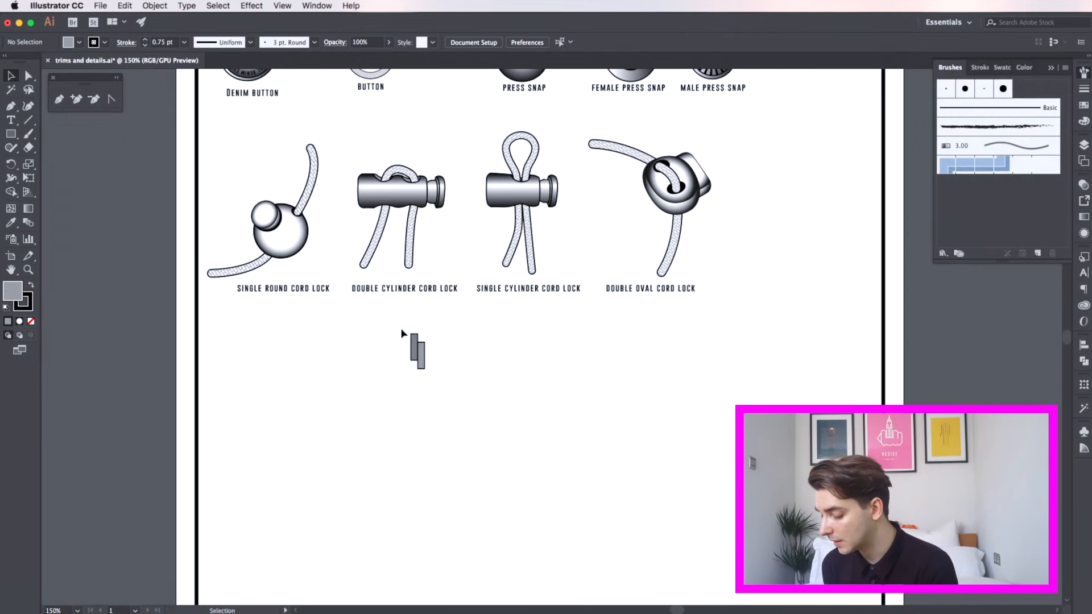
# Turn the grey tooth tile into a new pattern brush with default settings.
pyautogui.moveTo(416, 352); pyautogui.dragTo(795, 229)
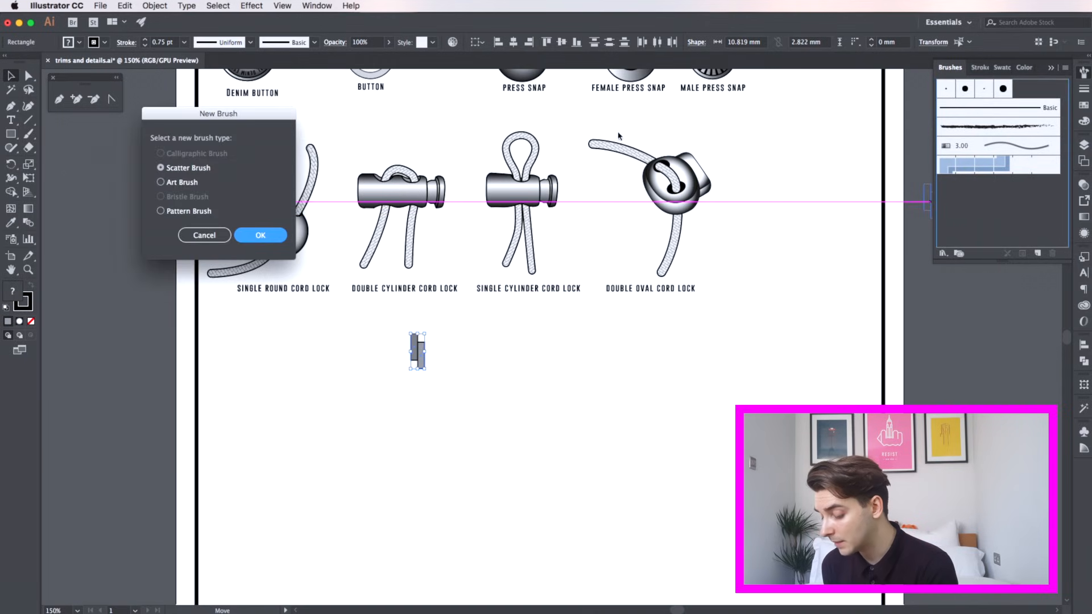
pyautogui.click(160, 211)
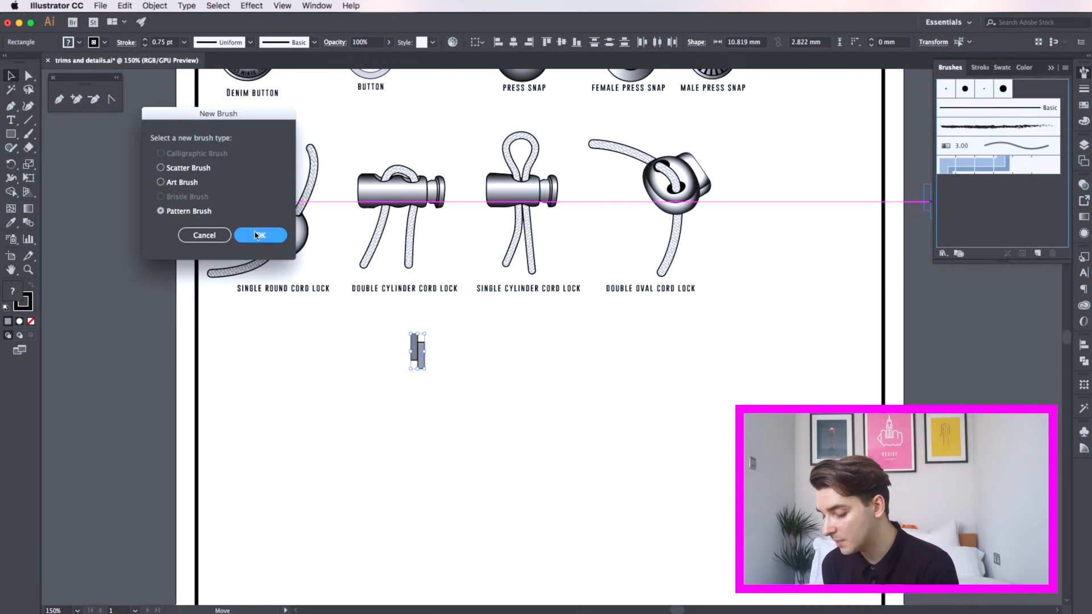
pyautogui.click(261, 235)
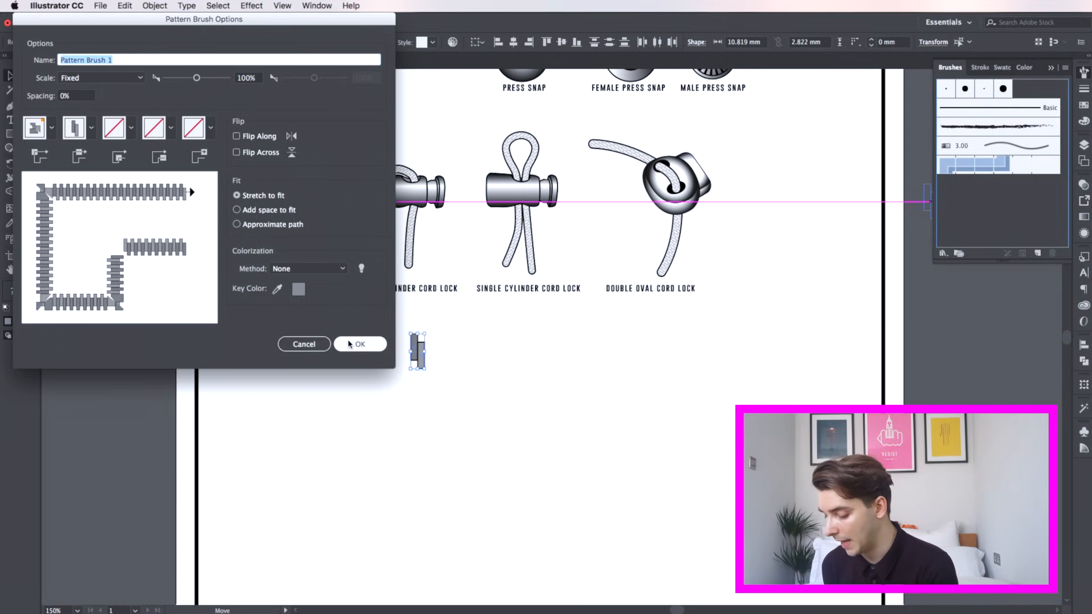
pyautogui.click(360, 344)
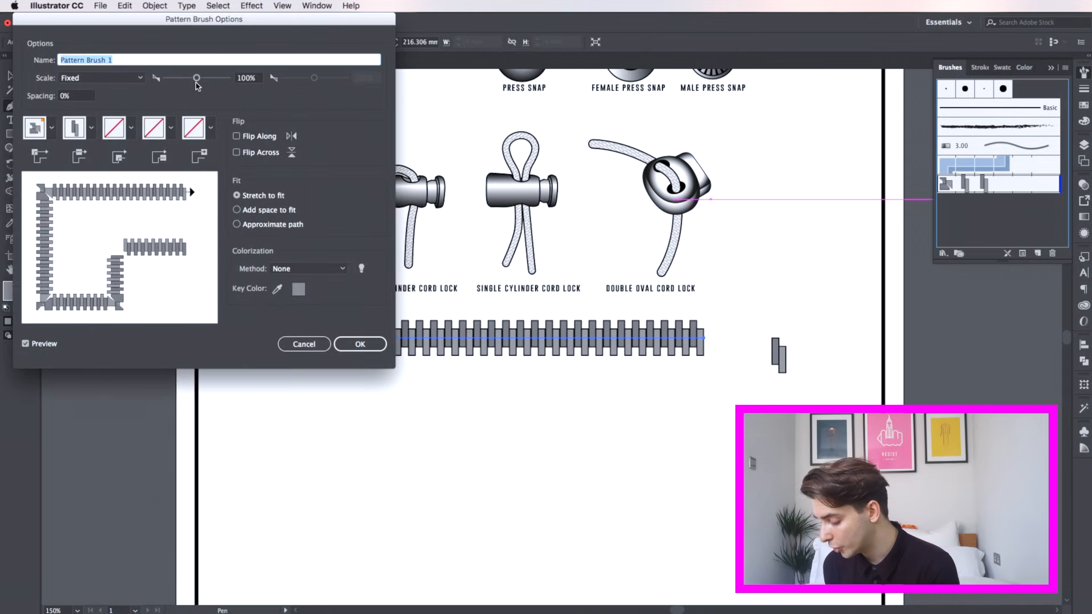
# Scale the zip-teeth pattern brush down to 53% and update existing strokes.
pyautogui.moveTo(196, 77); pyautogui.dragTo(192, 77)
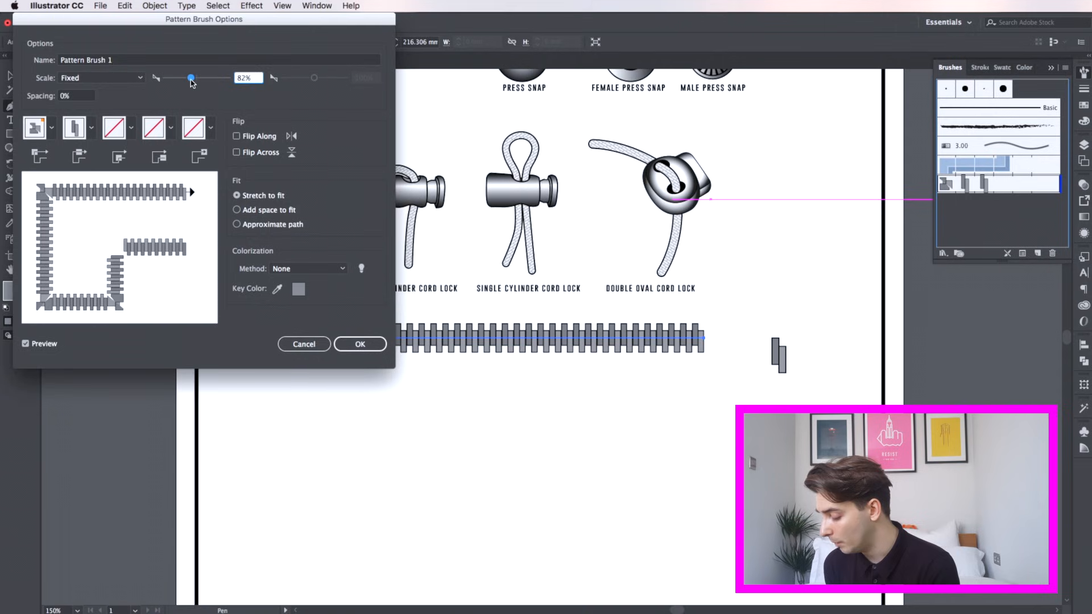
pyautogui.moveTo(192, 78); pyautogui.dragTo(183, 77)
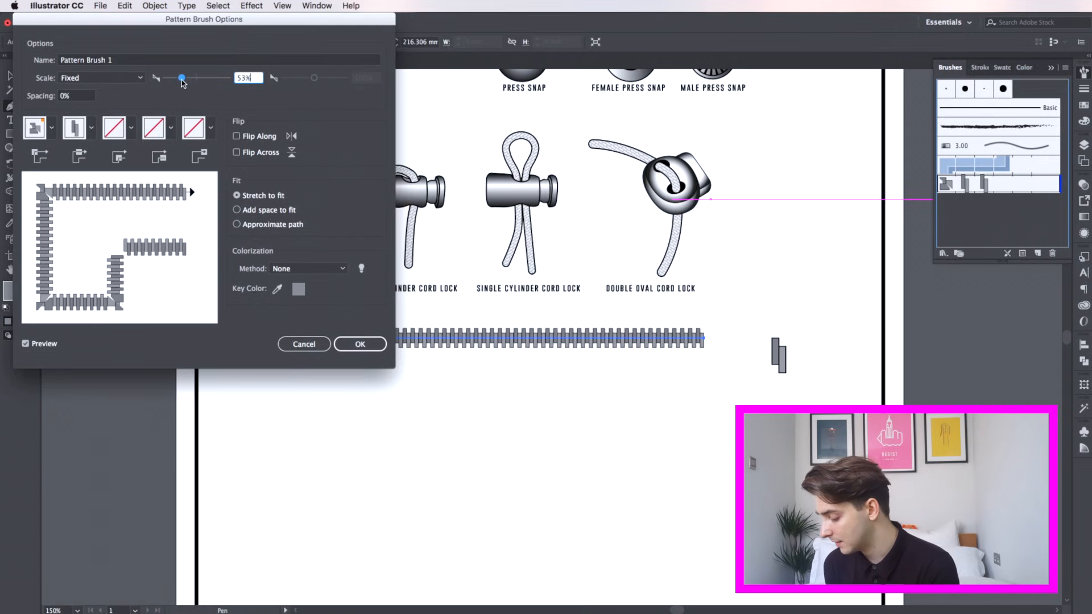
pyautogui.click(360, 345)
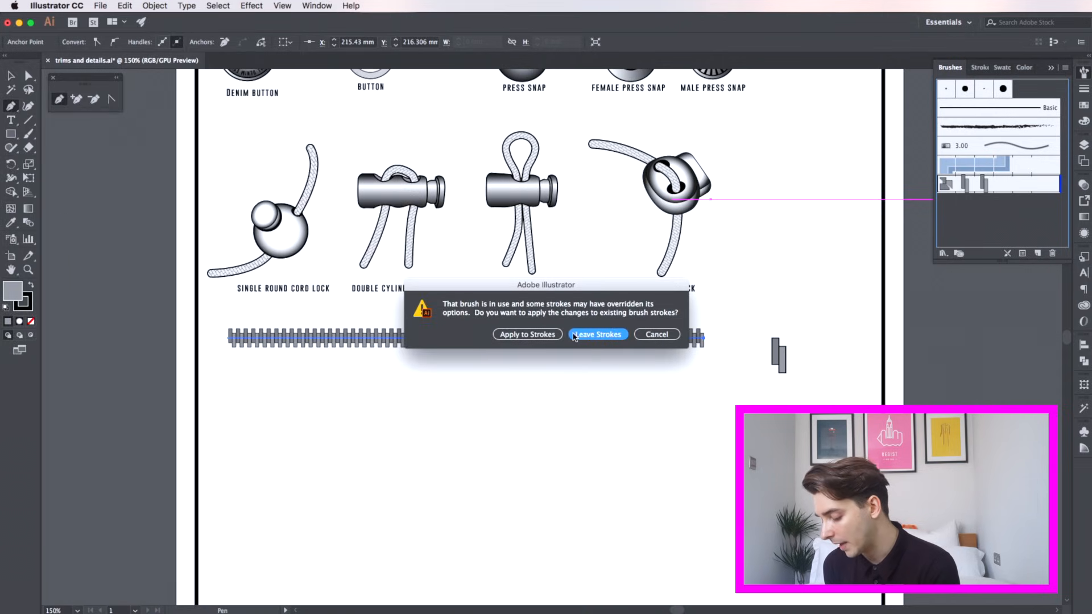
pyautogui.click(597, 334)
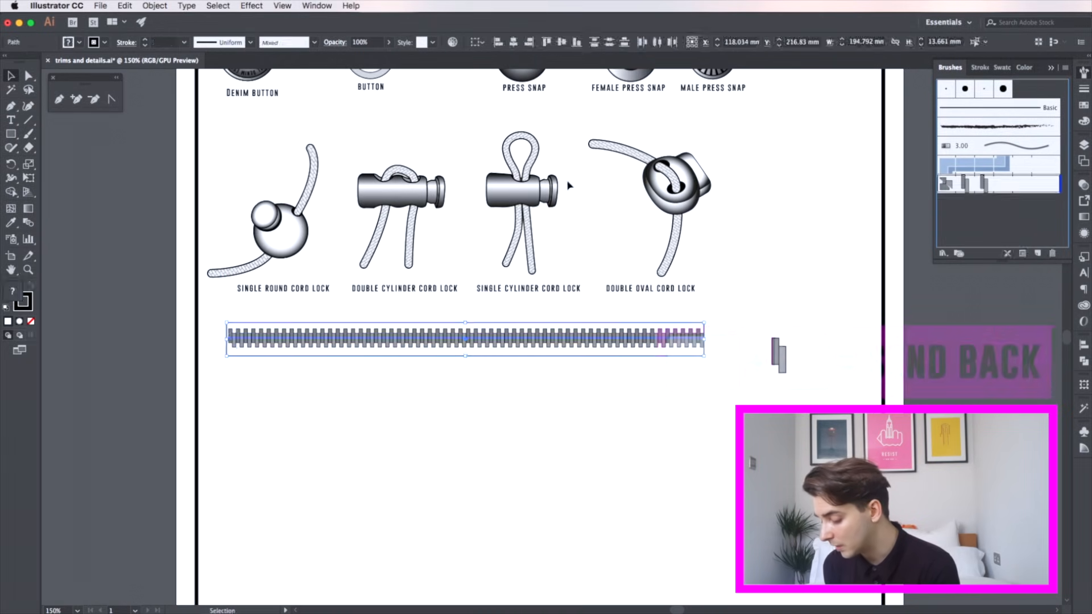
# Select the drawn zip stroke to add its tape outline and end stop.
pyautogui.click(1002, 67)
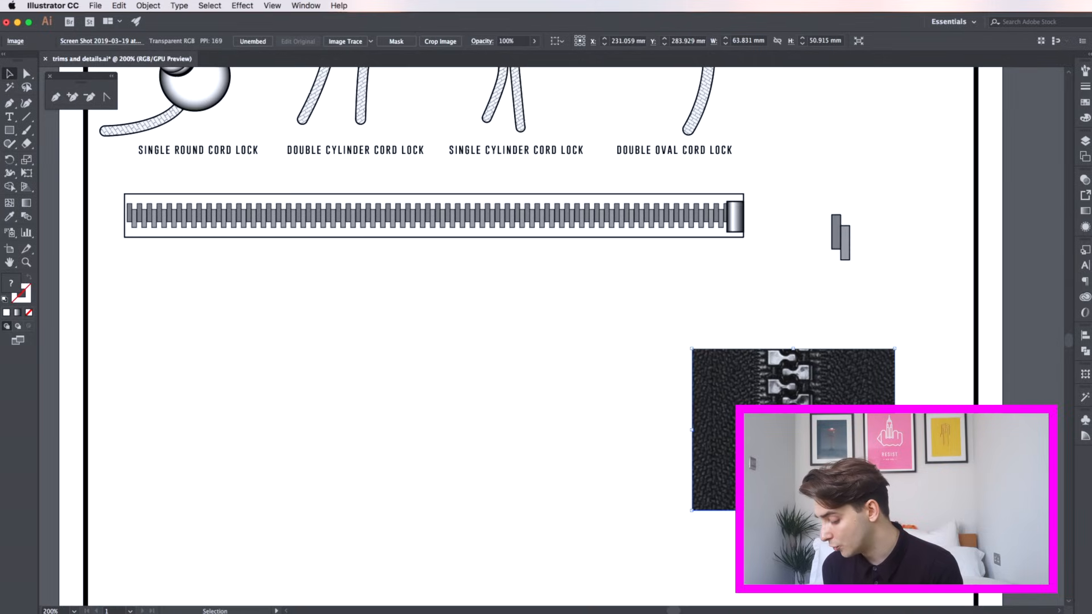
# Place and align three ovals, then stretch a rectangle across them for the round tooth.
pyautogui.click(10, 130)
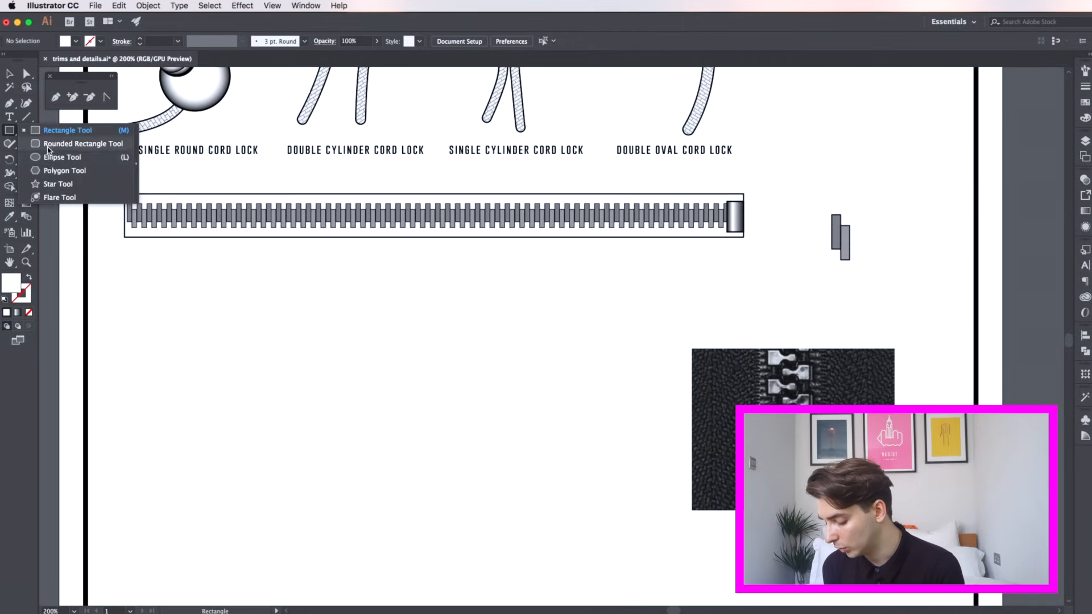
pyautogui.click(62, 157)
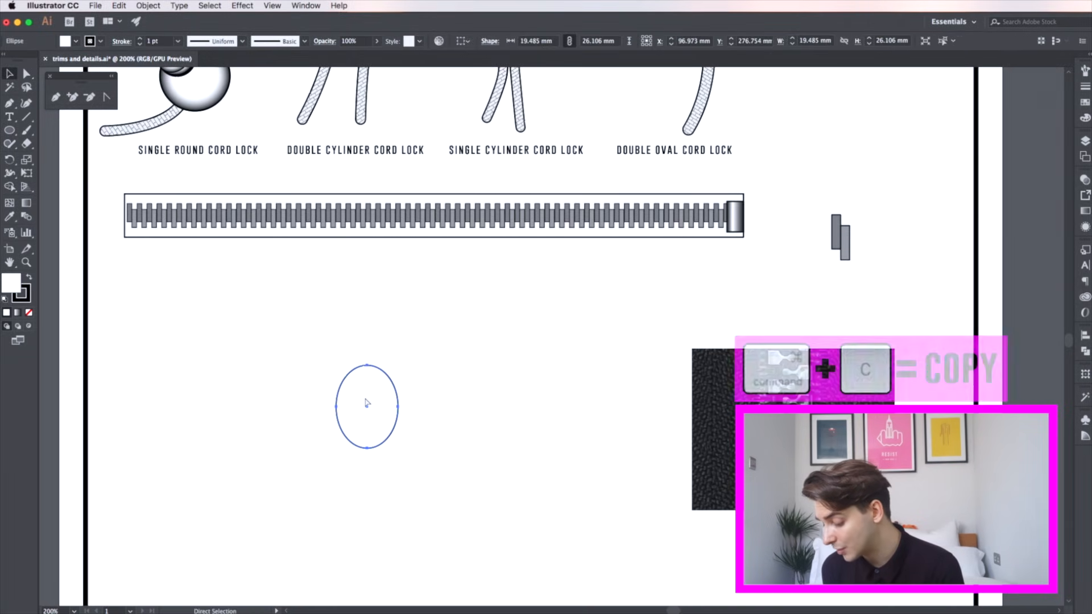
pyautogui.moveTo(367, 407); pyautogui.dragTo(418, 355)
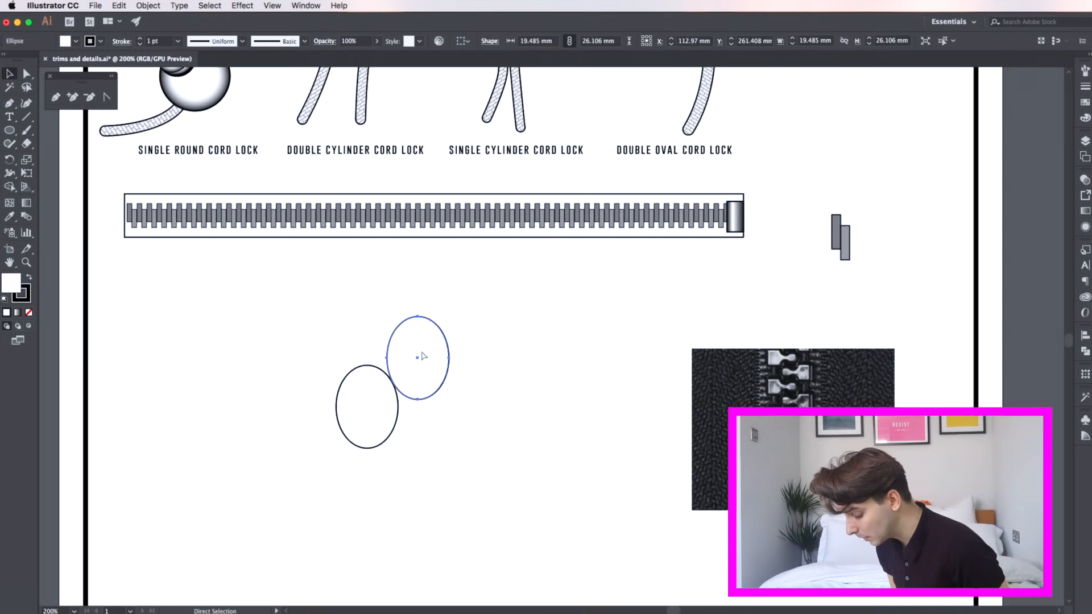
pyautogui.moveTo(418, 358); pyautogui.dragTo(418, 456)
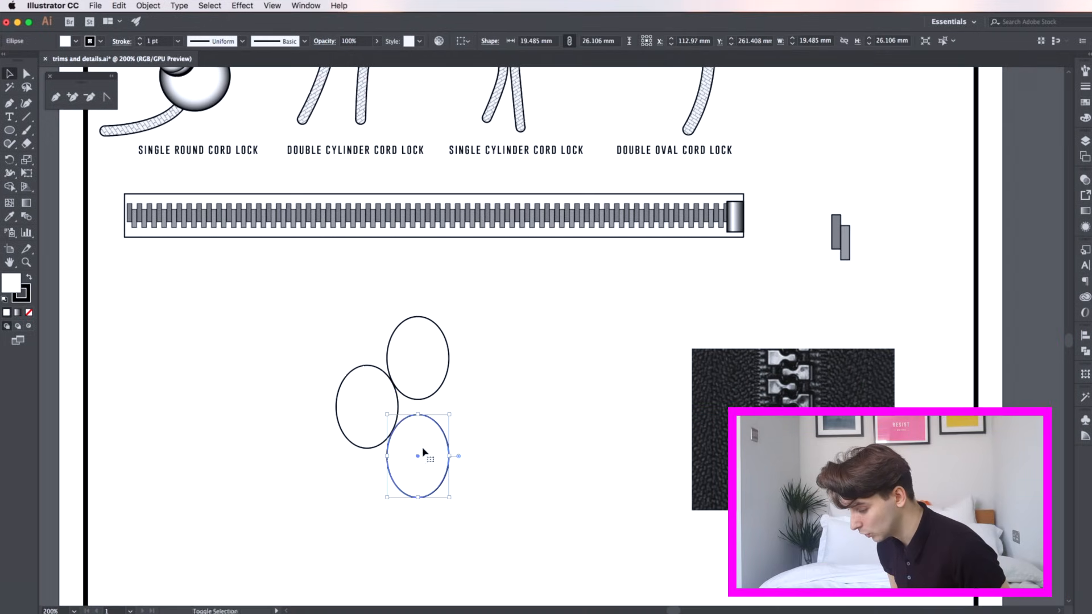
pyautogui.moveTo(419, 456); pyautogui.dragTo(411, 474)
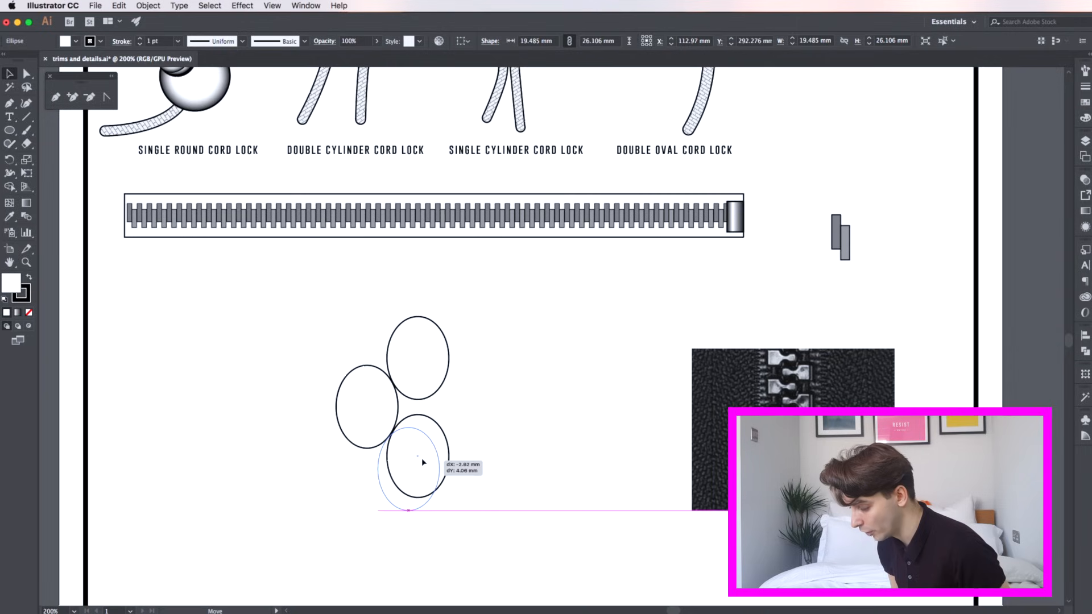
pyautogui.moveTo(418, 480); pyautogui.dragTo(406, 470)
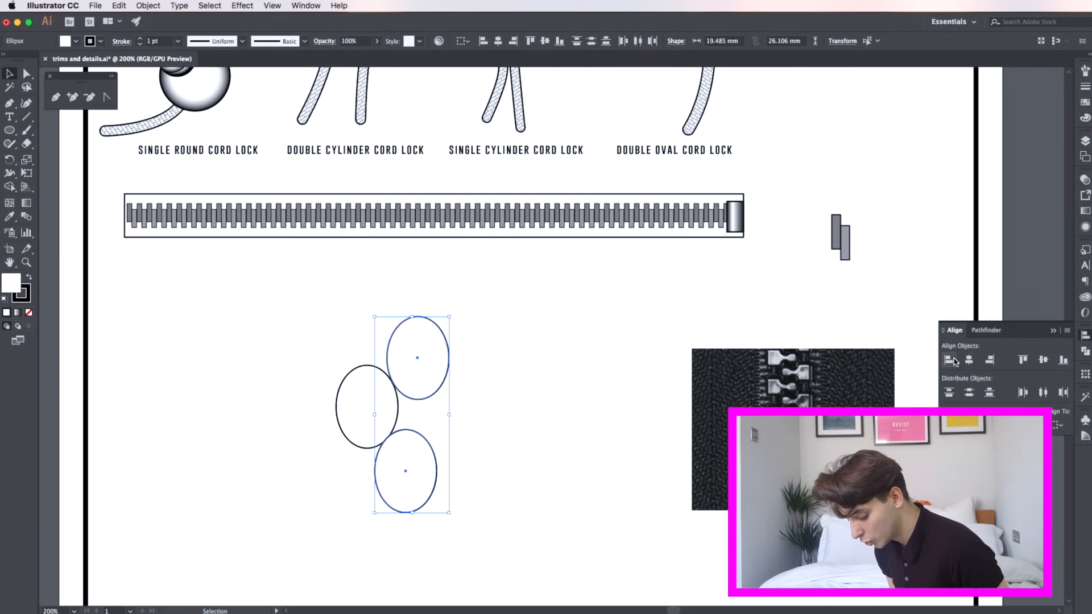
pyautogui.click(947, 360)
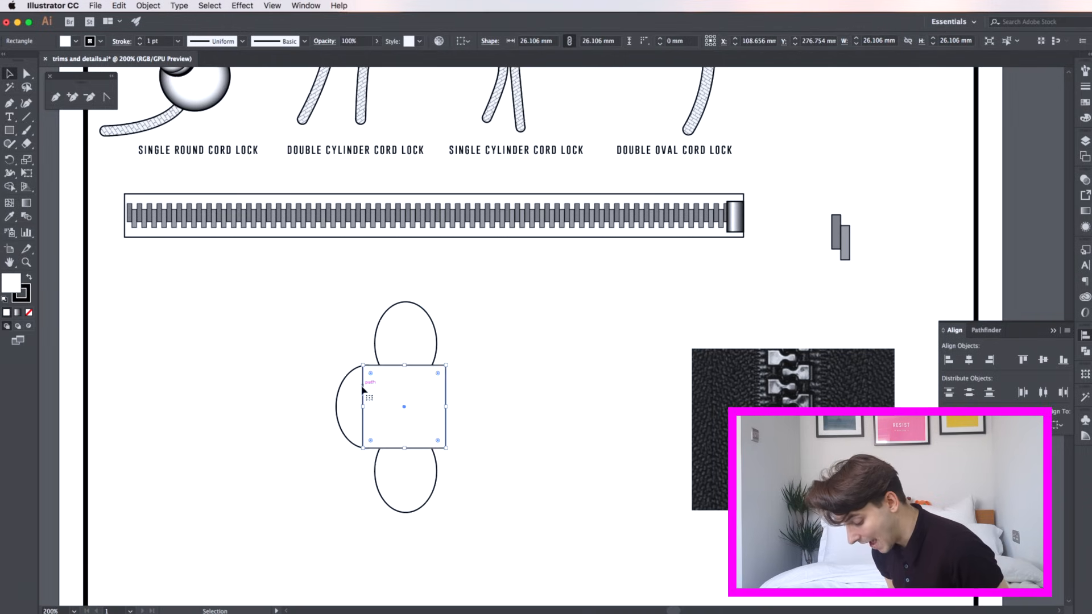
pyautogui.moveTo(404, 407); pyautogui.dragTo(473, 407)
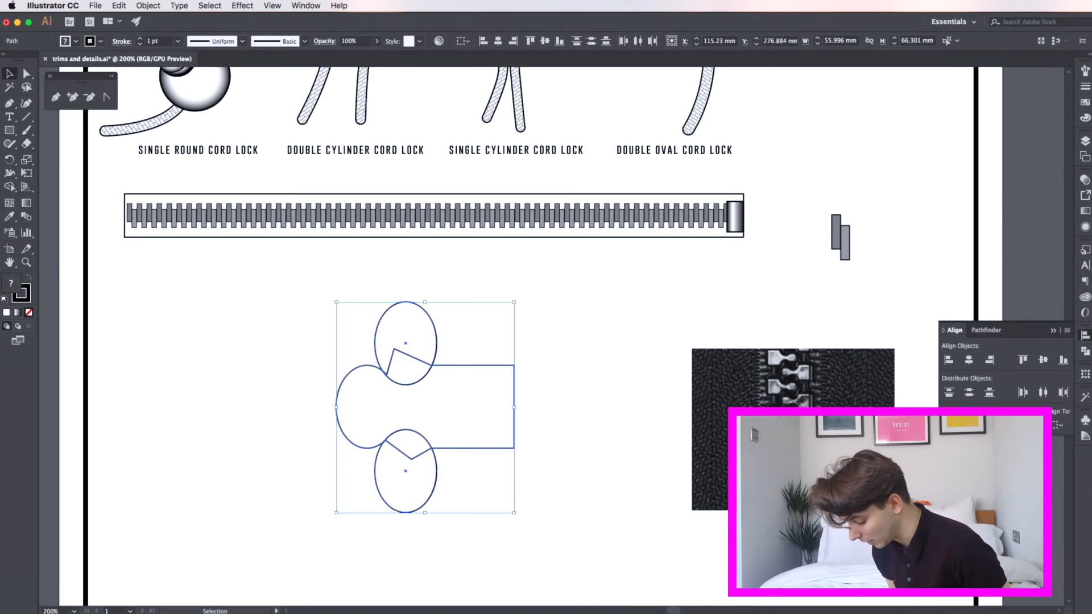
# Fit a flipped copy of the round tooth between the other two.
pyautogui.click(983, 329)
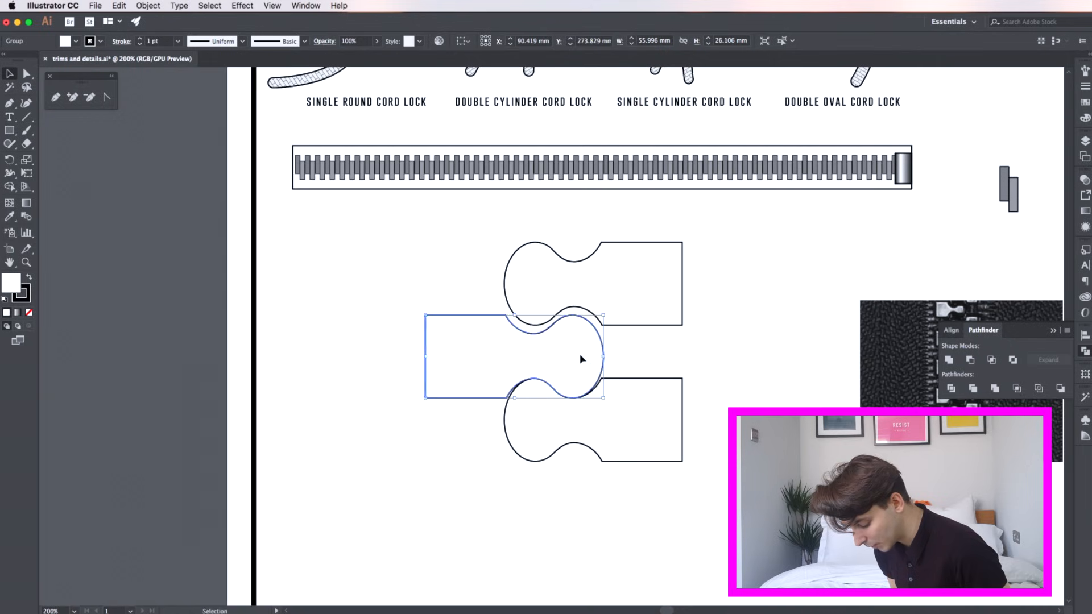
pyautogui.moveTo(582, 360); pyautogui.dragTo(634, 268)
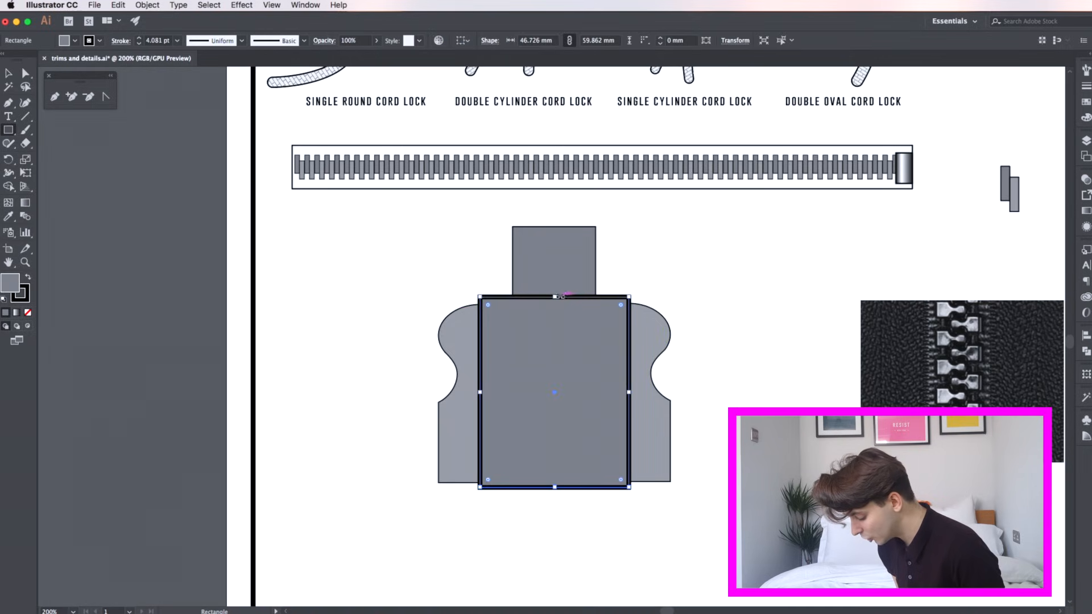
# Stretch the blank rectangle to frame the teeth, send it backward, and set 0.5 pt strokes.
pyautogui.moveTo(555, 298); pyautogui.dragTo(555, 223)
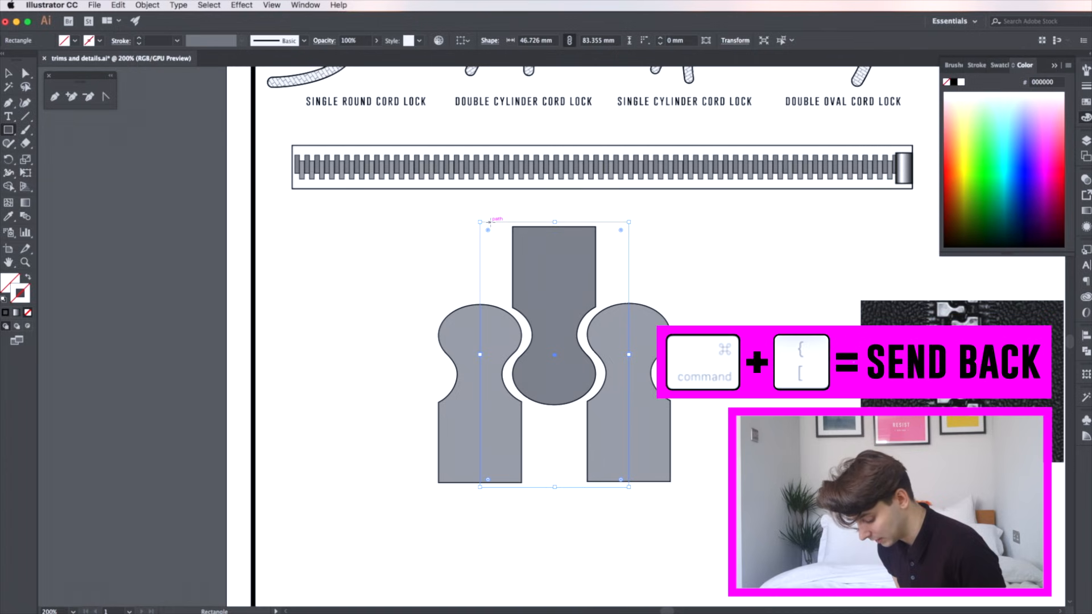
pyautogui.rightClick(553, 354)
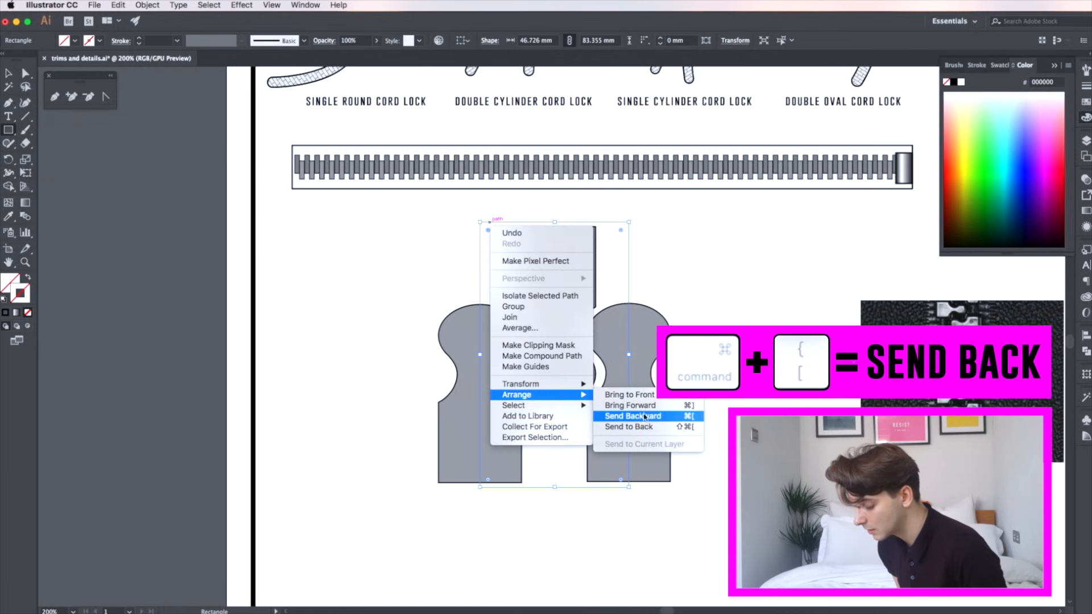
pyautogui.click(632, 416)
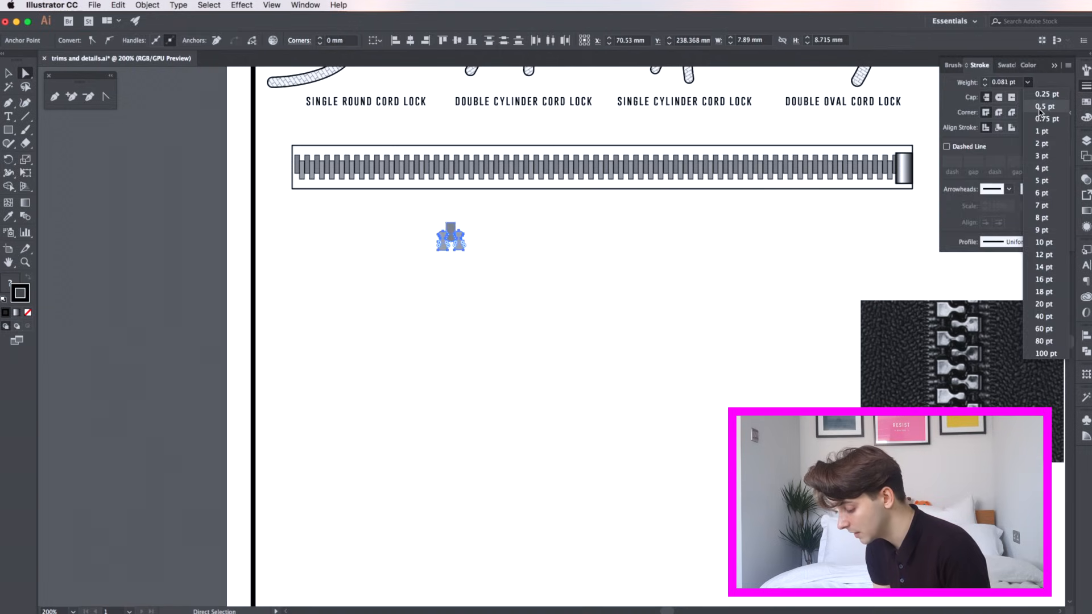
pyautogui.click(1043, 106)
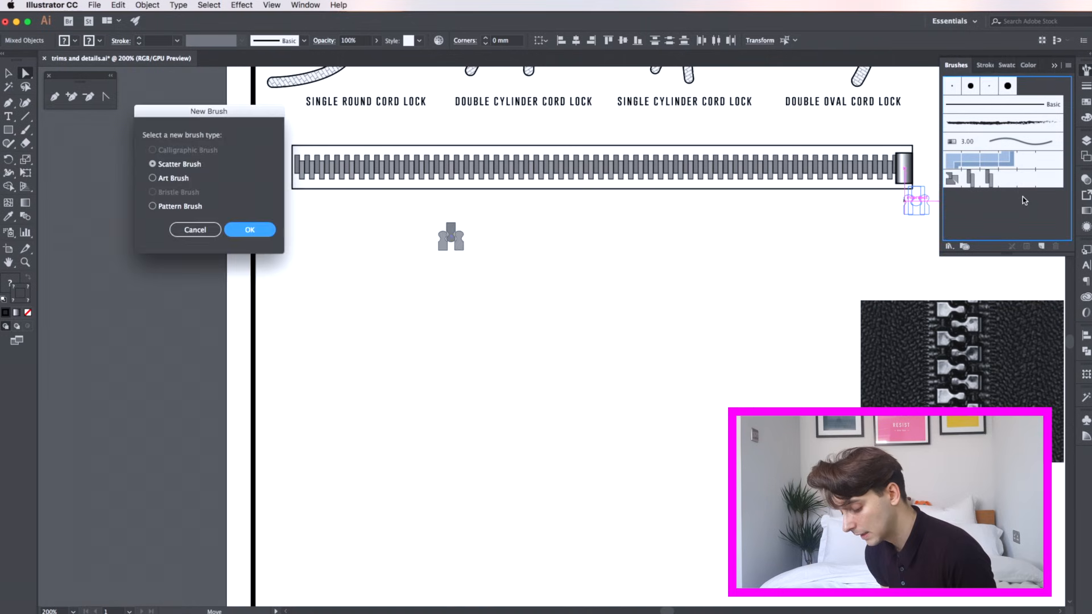
# Create the round-tooth tile as a Pattern Brush, accepting the default options.
pyautogui.click(152, 206)
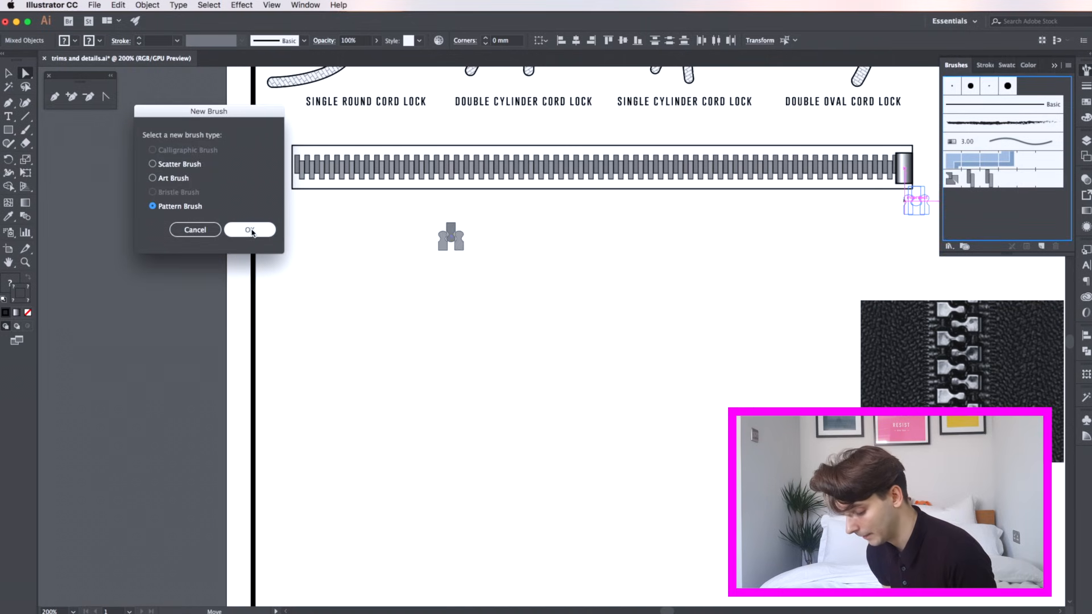
pyautogui.click(249, 230)
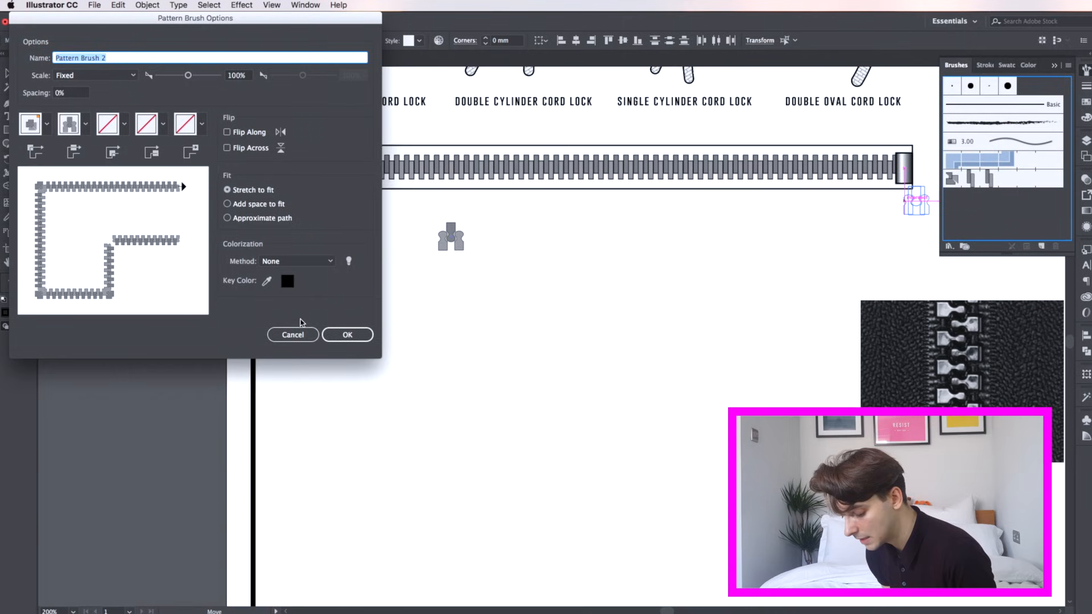
pyautogui.click(347, 335)
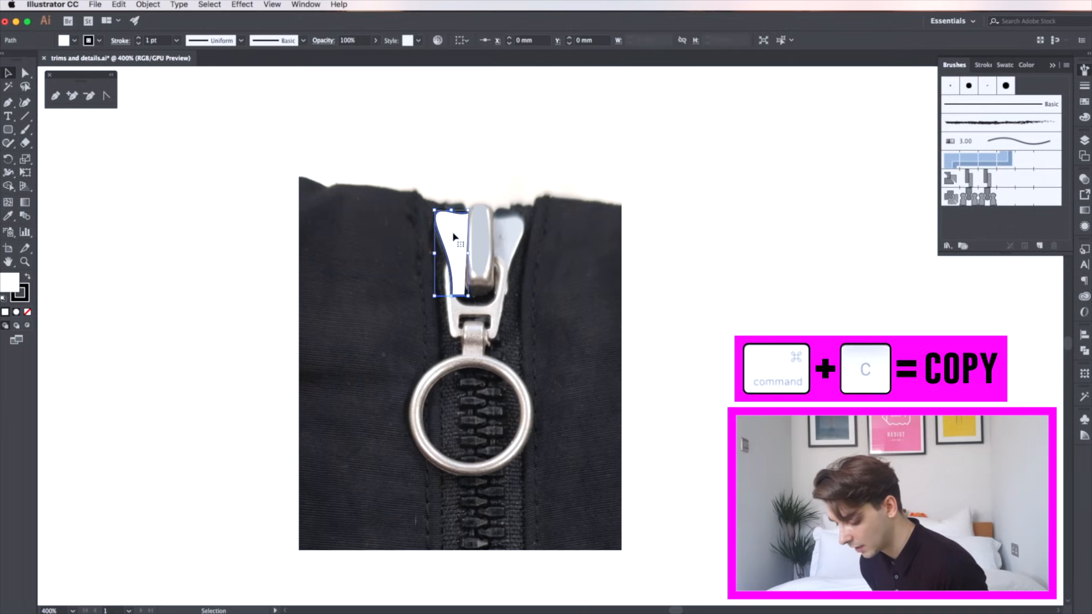
# Mirror the traced slider half and draw a rounded rectangle over the slider bottom.
pyautogui.rightClick(453, 251)
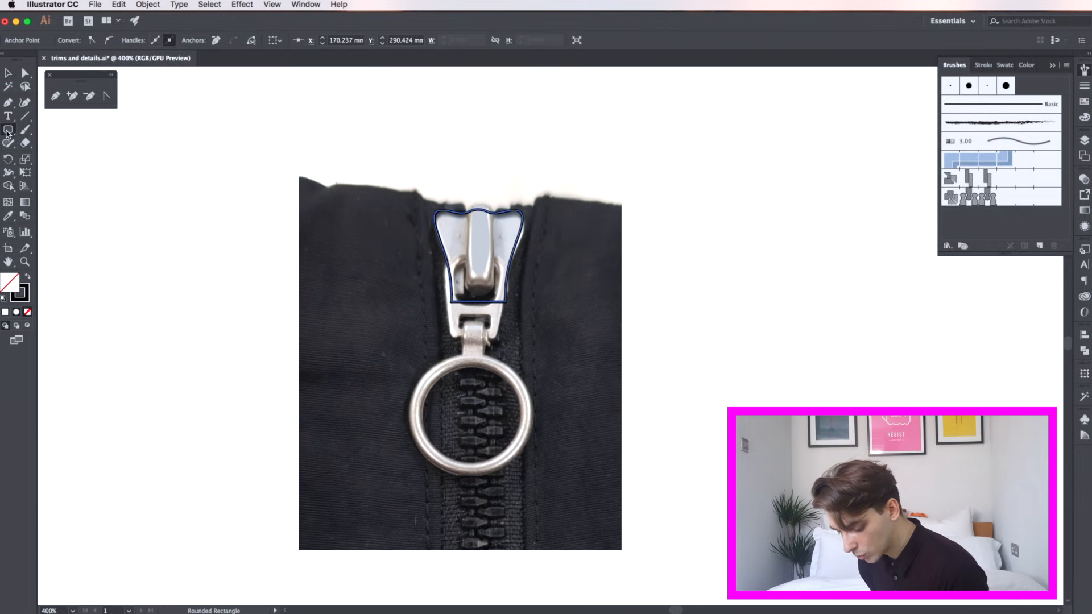
pyautogui.moveTo(472, 223); pyautogui.dragTo(488, 285)
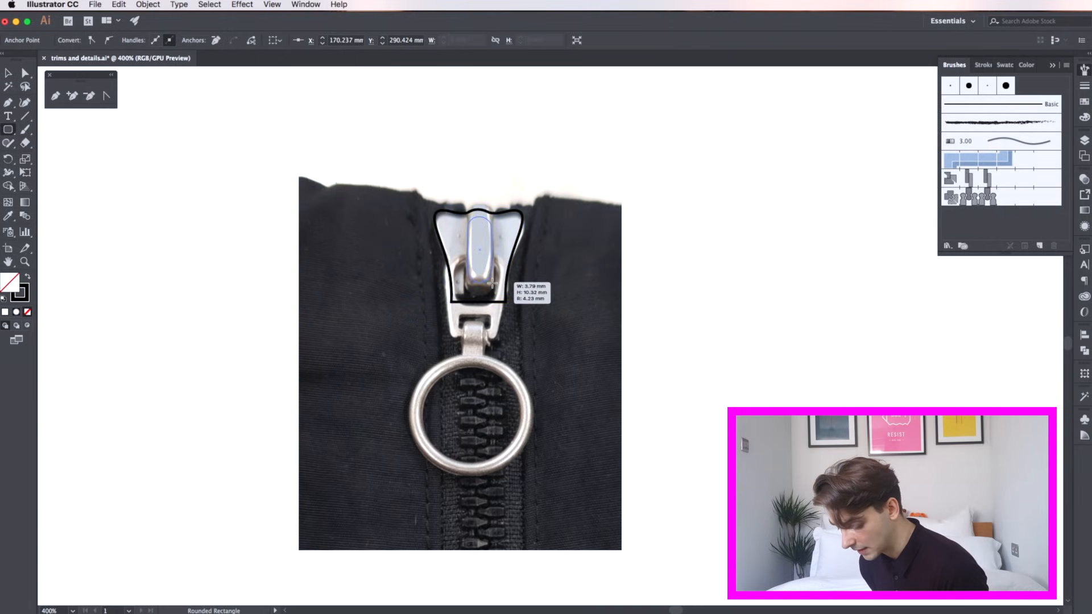
pyautogui.click(479, 258)
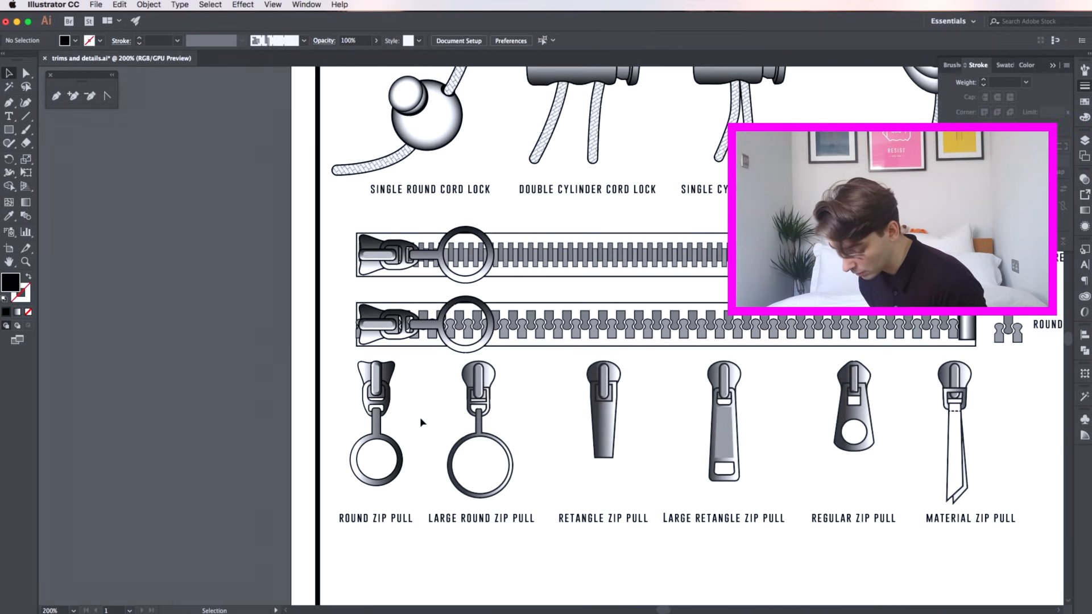
pyautogui.moveTo(888, 498)
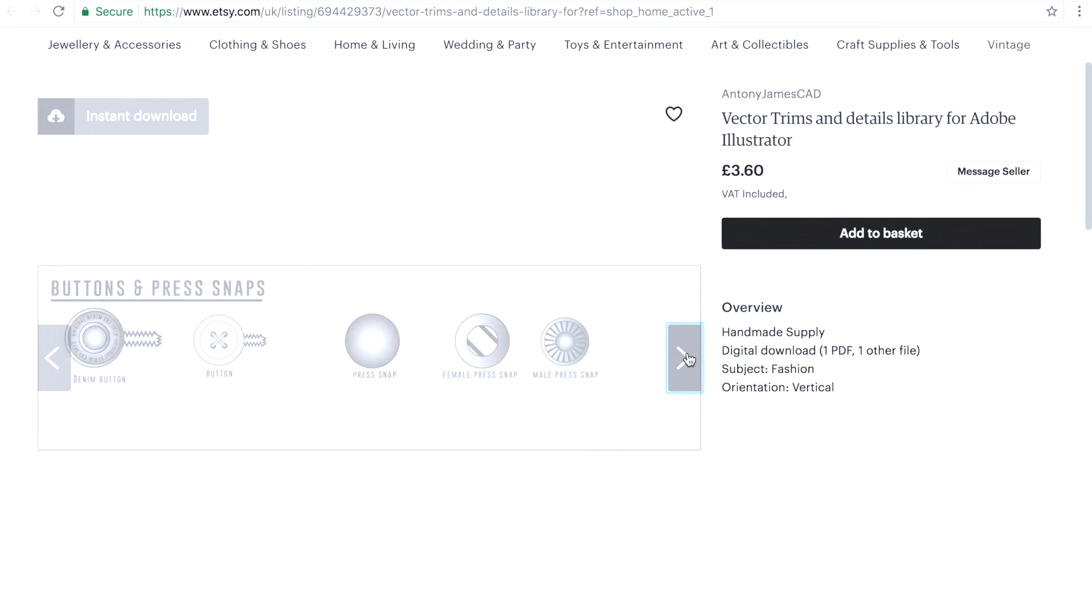
# Advance the Etsy listing carousel to the trims and details sheet preview.
pyautogui.click(684, 358)
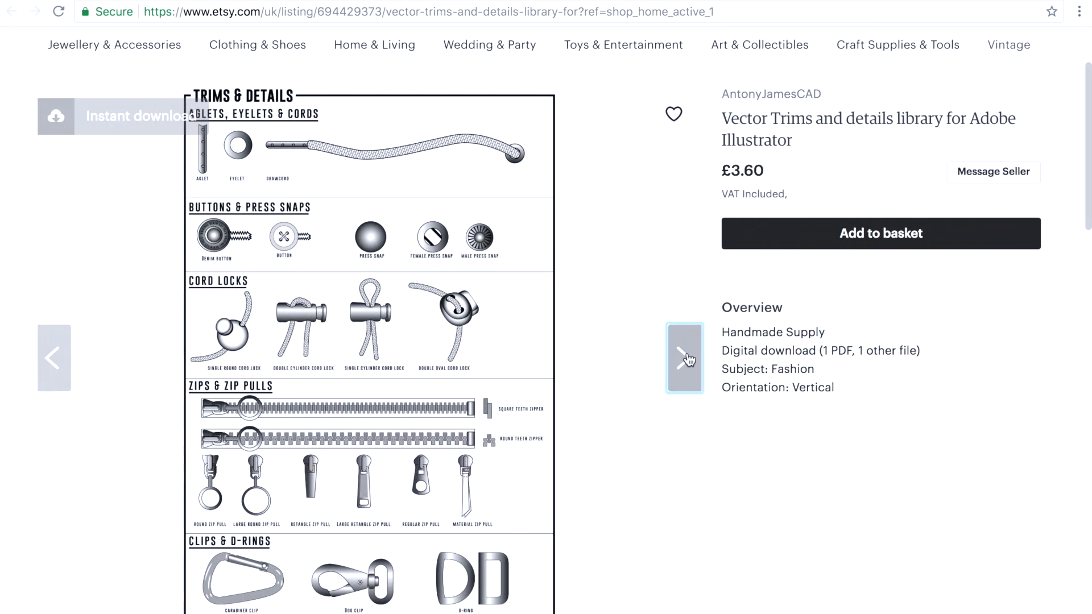